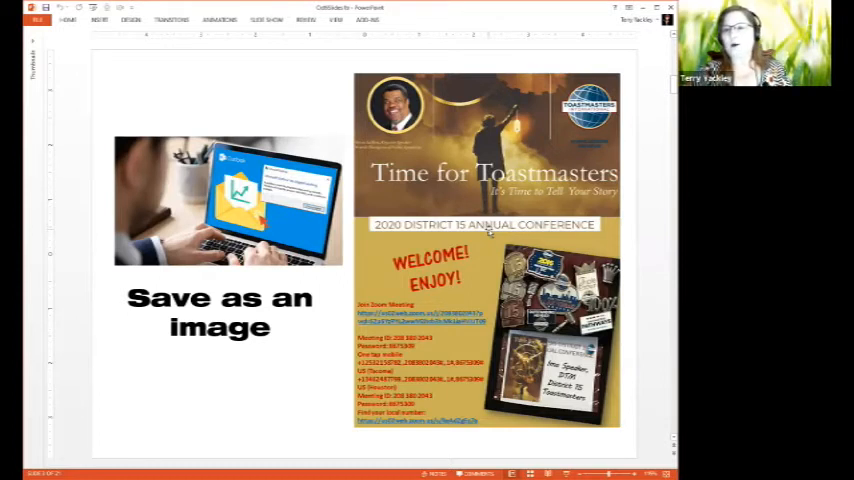
mouse_move(451, 235)
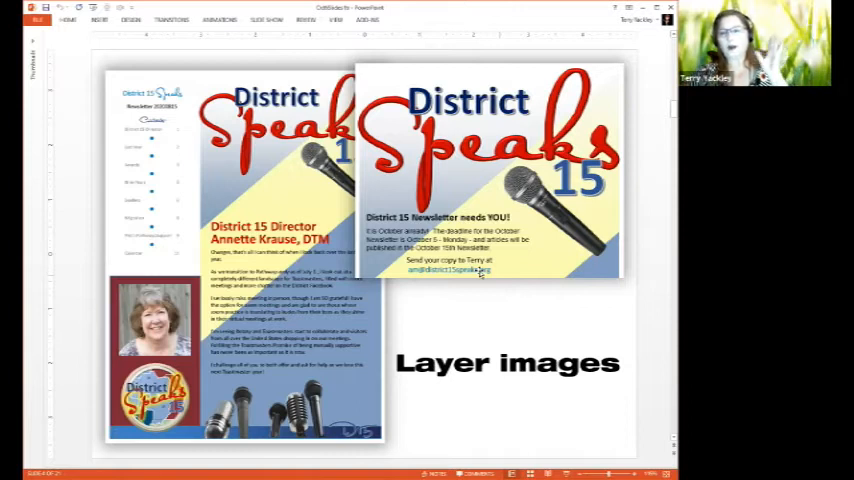
mouse_move(489, 291)
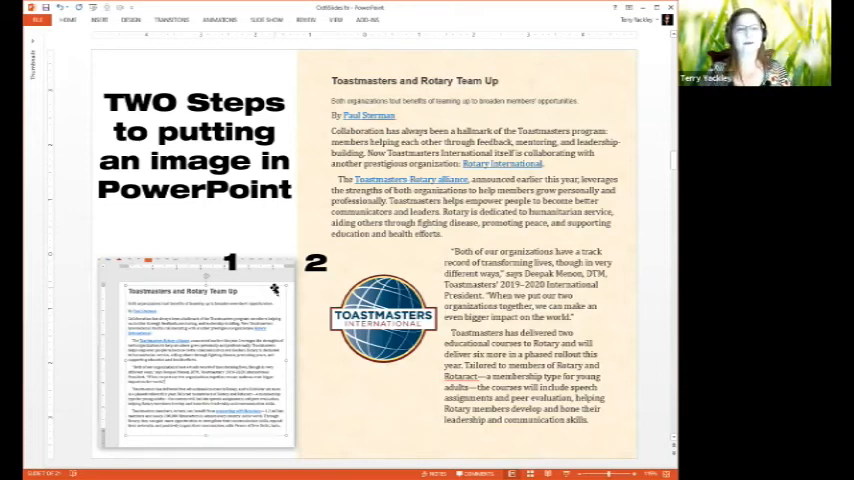
mouse_move(276, 289)
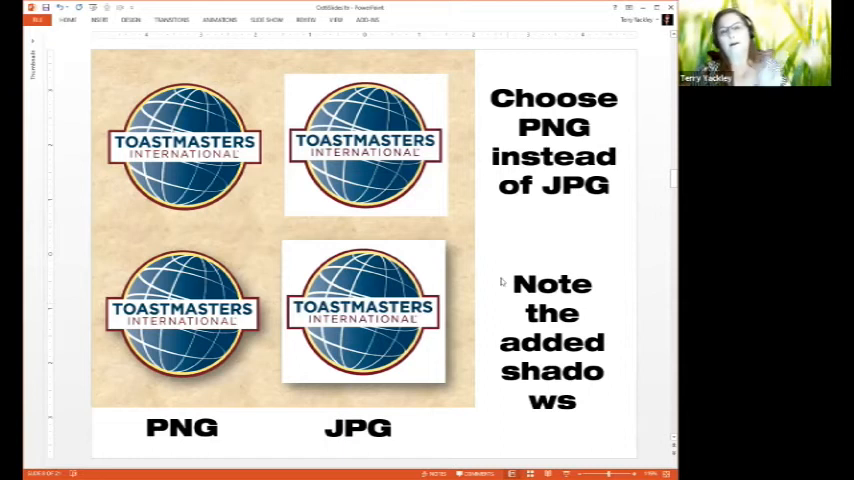
mouse_move(593, 211)
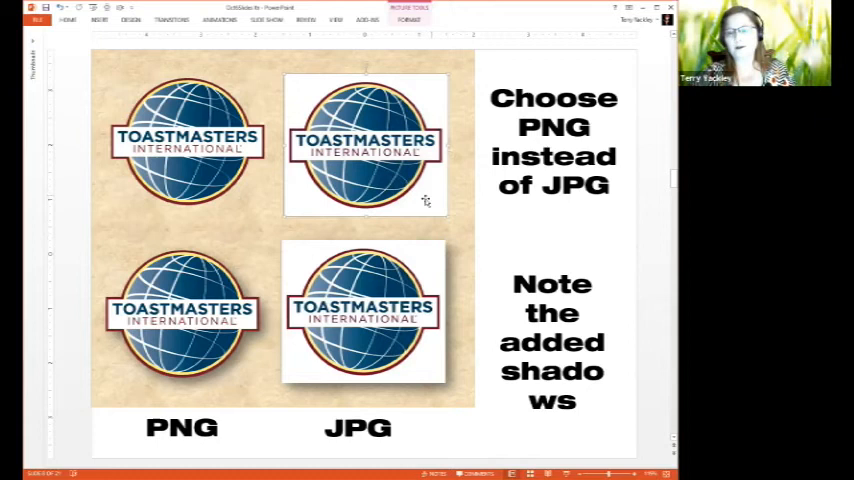
mouse_move(424, 211)
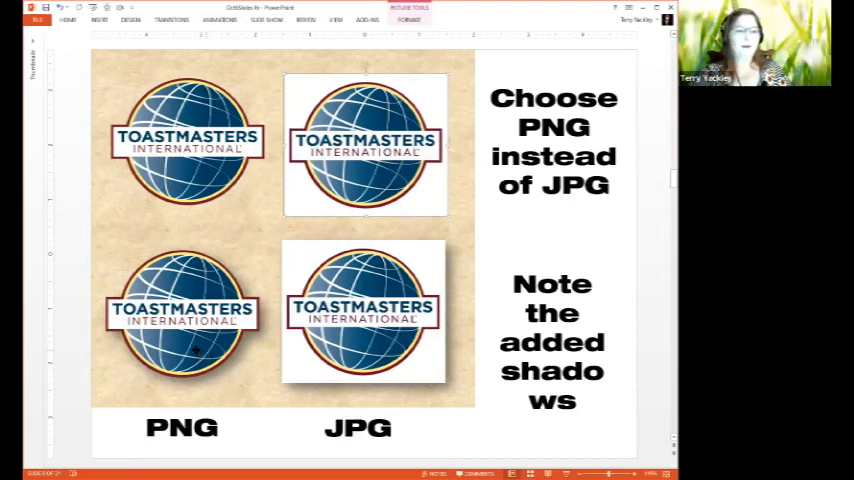
Advance to the slide reading 'PNG allows you to get up to the edge' with the Toastmasters logo.
left_click(181, 318)
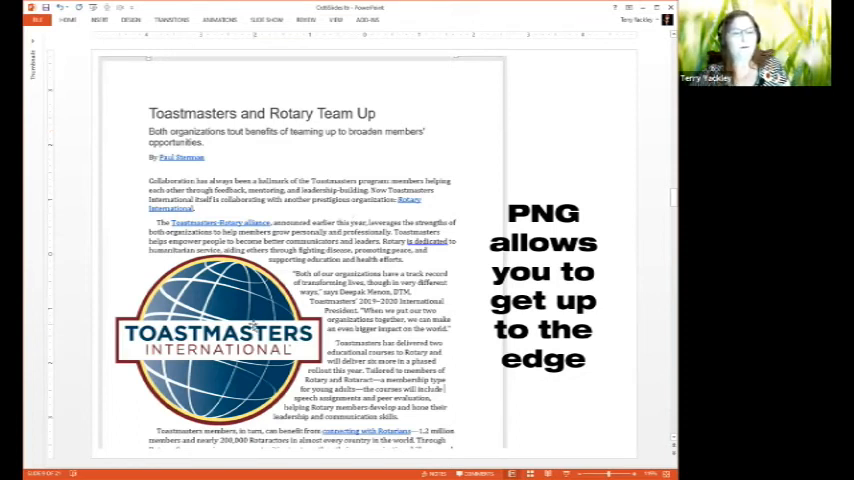
Advance to the 'Periodic Table of Content Marketing' slide captioned '(Just sharing!)'.
left_click(245, 305)
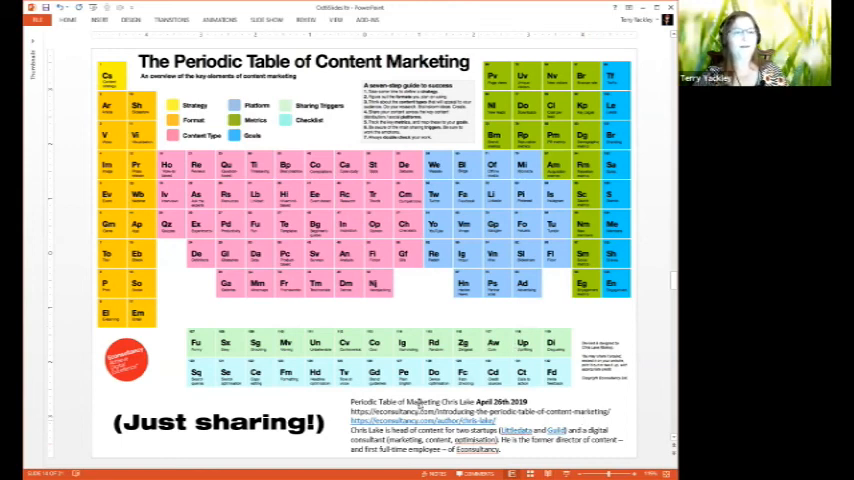
mouse_move(213, 123)
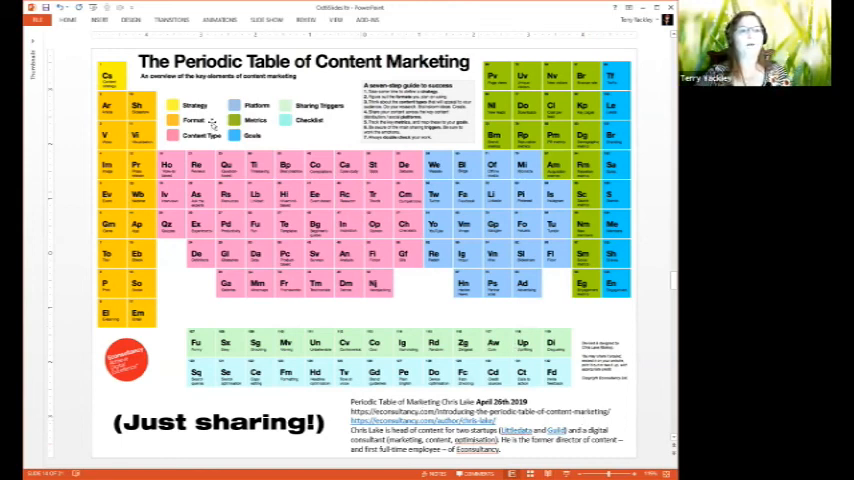